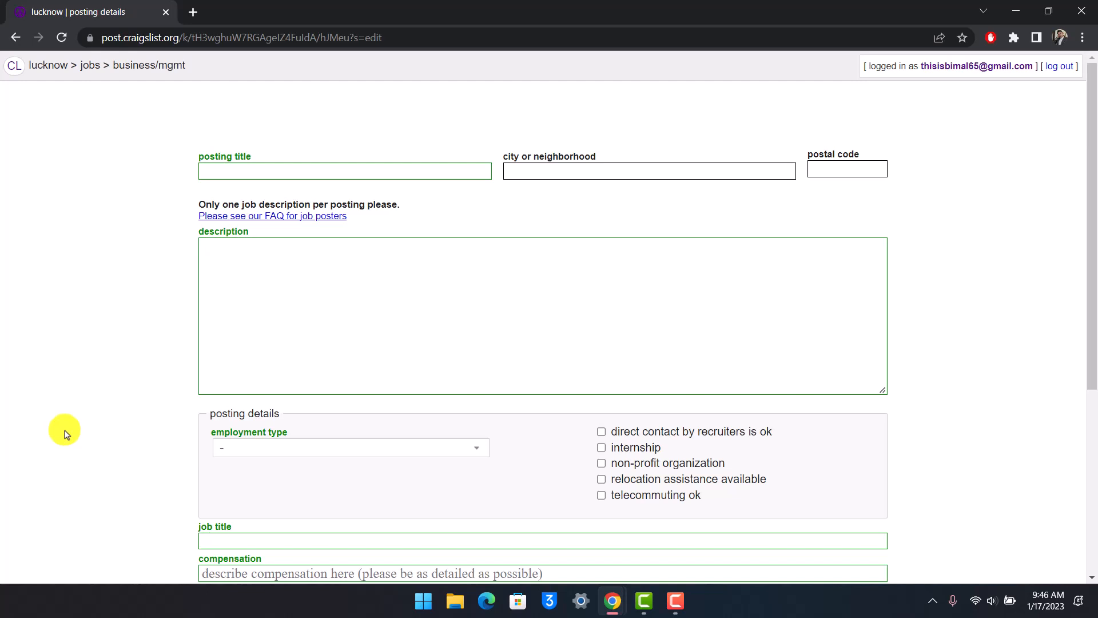
pyautogui.moveTo(139, 409)
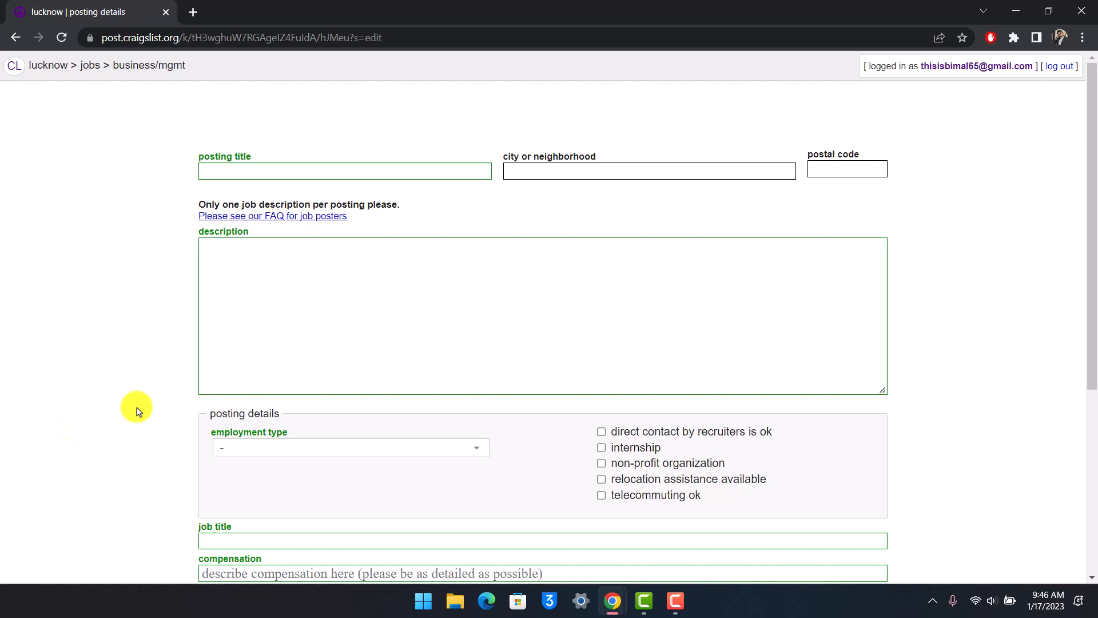
pyautogui.moveTo(195, 12)
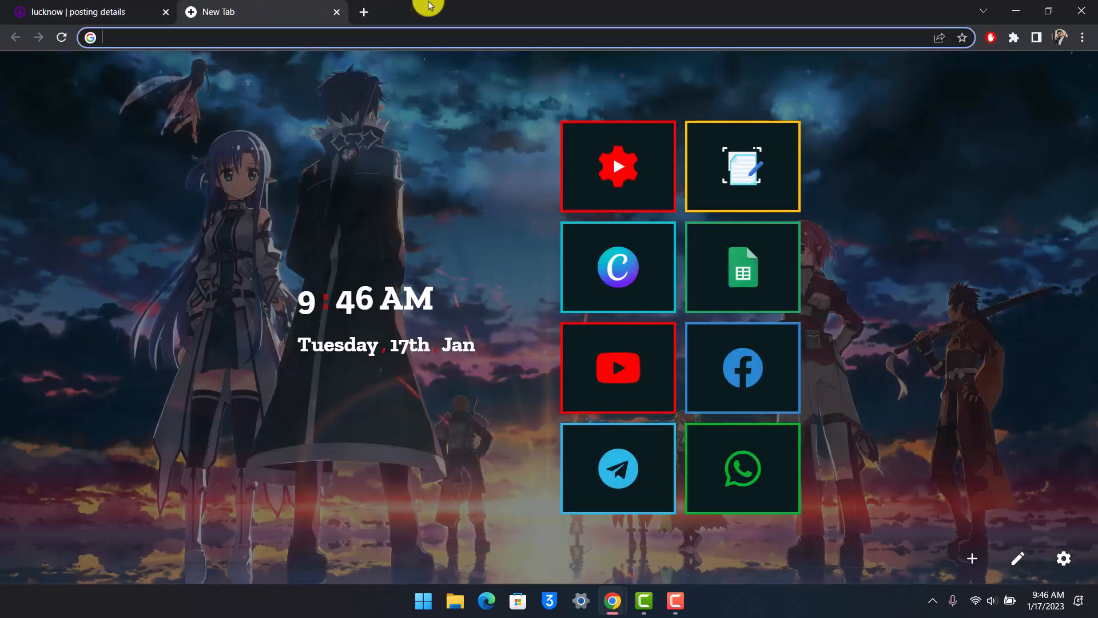
pyautogui.moveTo(618, 468)
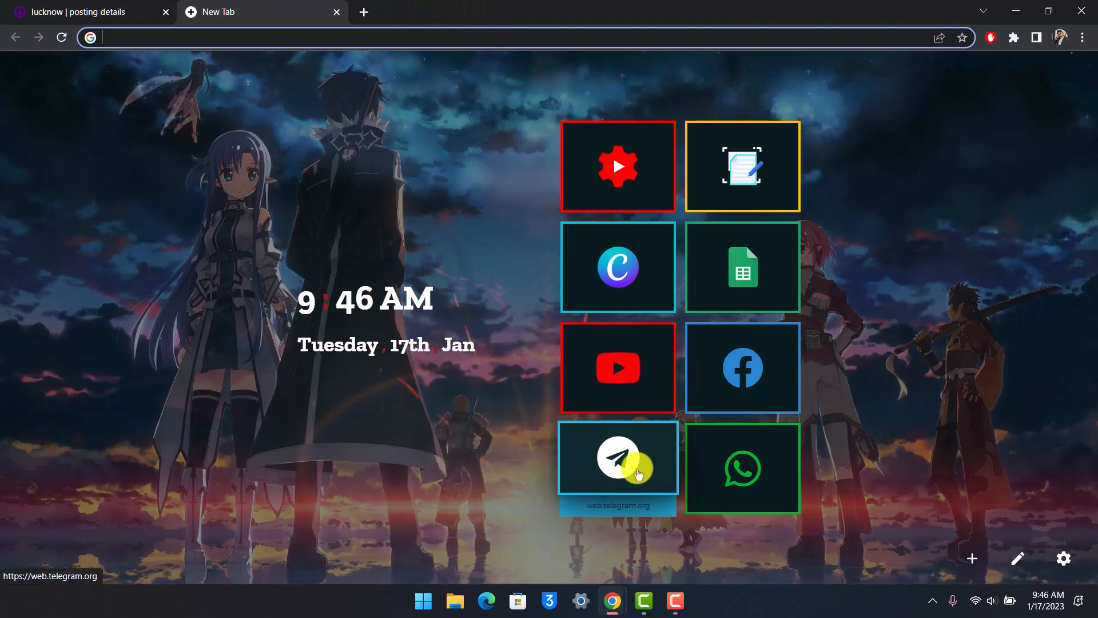
# Copy the Telegram Web address from the address bar's context menu.
pyautogui.rightClick(146, 37)
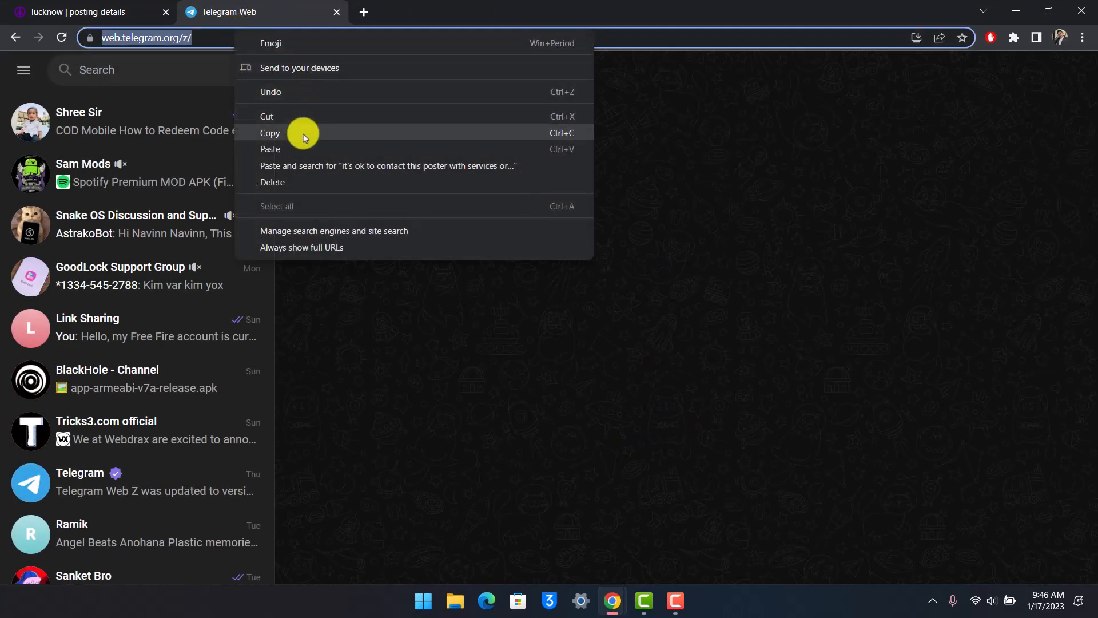
pyautogui.click(84, 12)
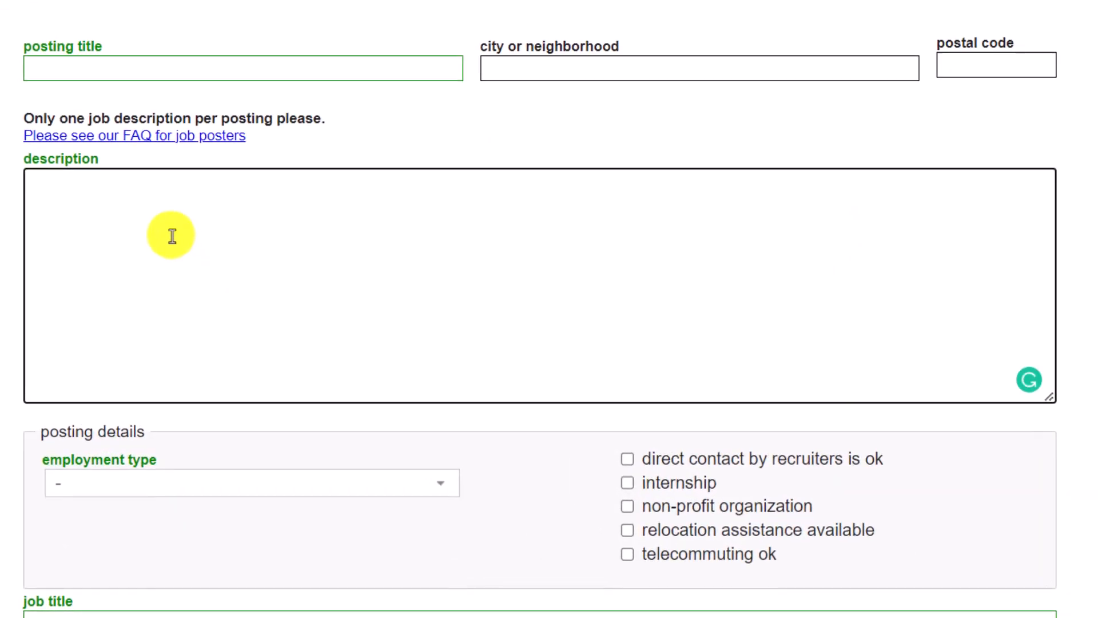
# Enter 'Copy & paste this link into your browser:' then the Telegram Web URL, and select the pasted link.
pyautogui.write('Copy')
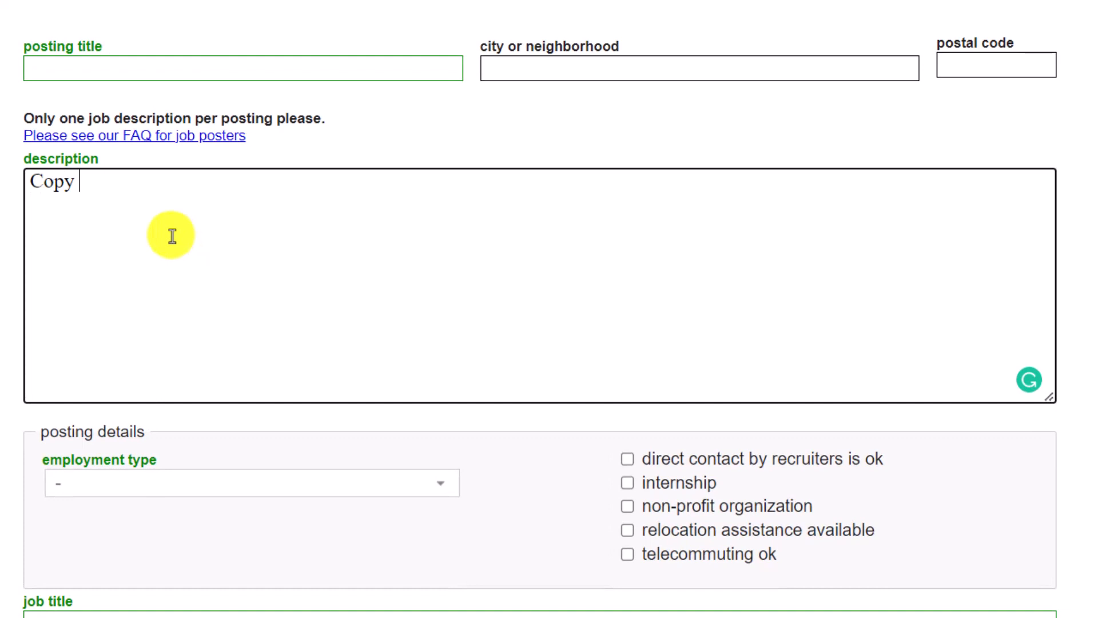
pyautogui.write('& paste thi')
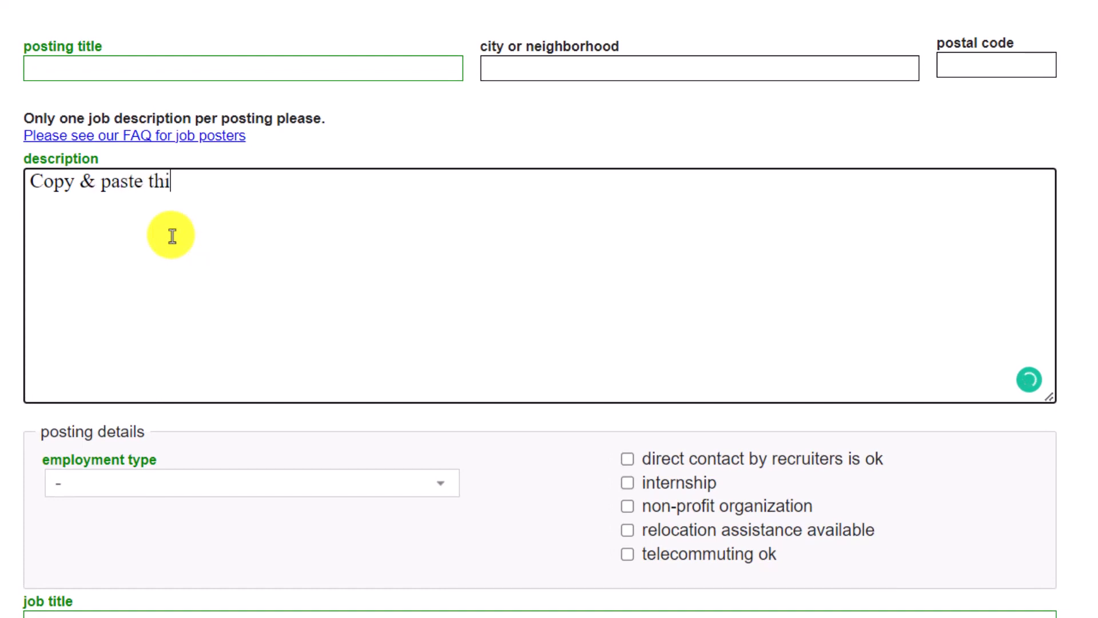
pyautogui.write('s link into your b')
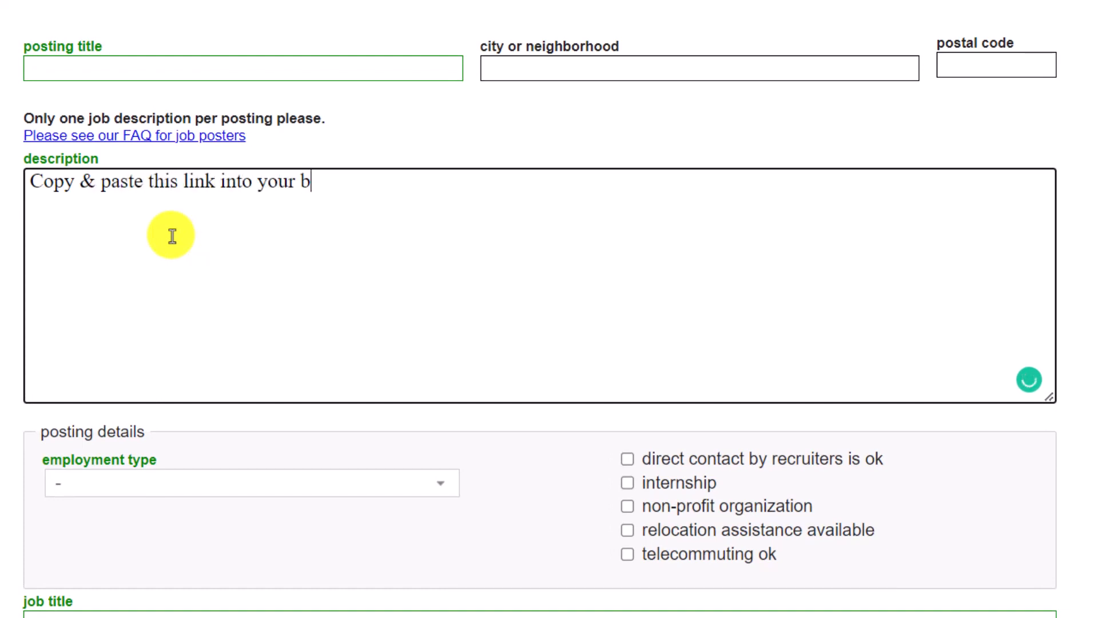
pyautogui.write('rowse')
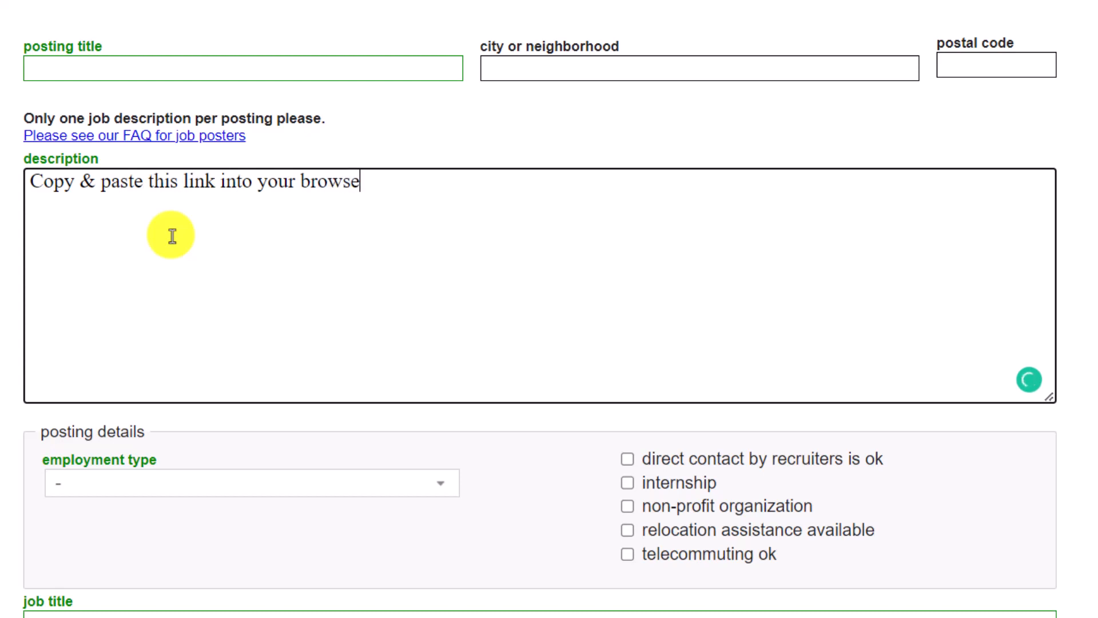
pyautogui.write('r:')
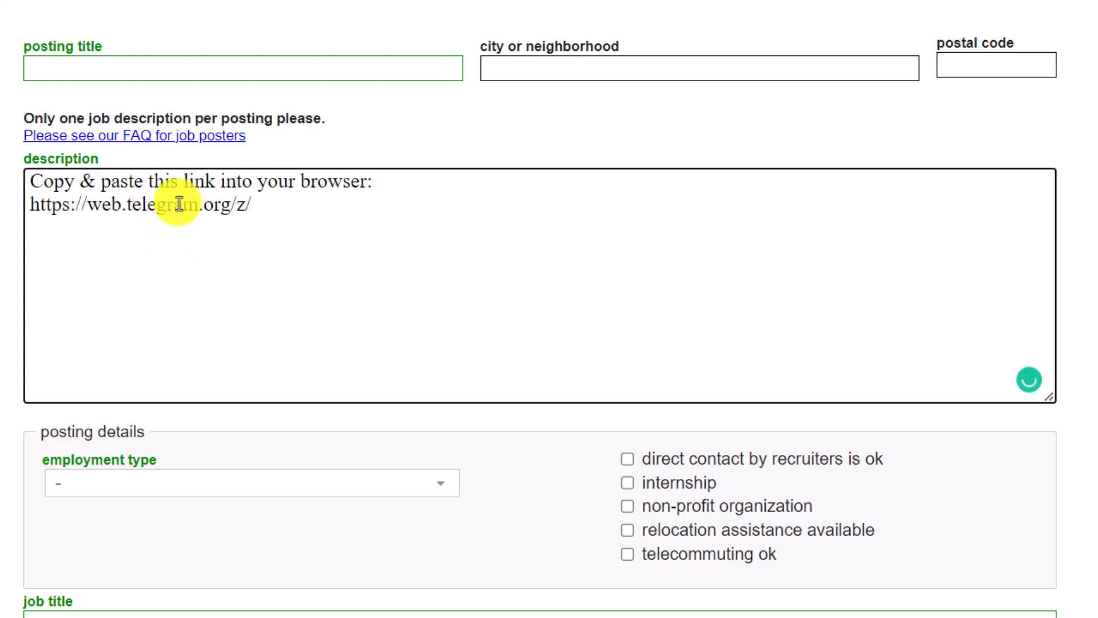
pyautogui.doubleClick(139, 205)
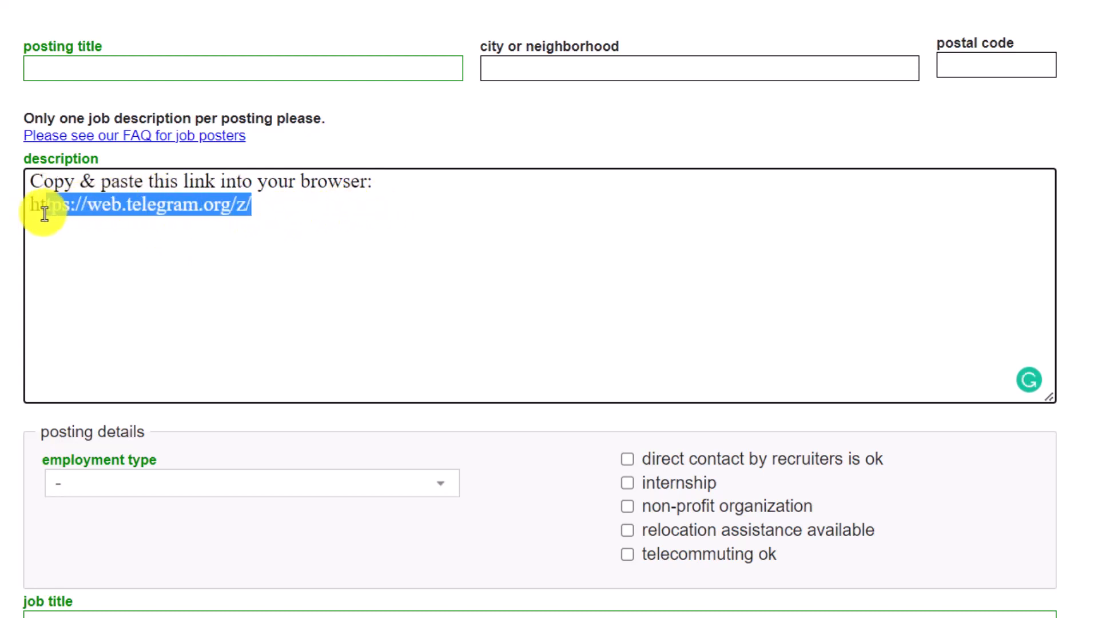
# Copy the selected Telegram link from the description via its context menu.
pyautogui.rightClick(42, 207)
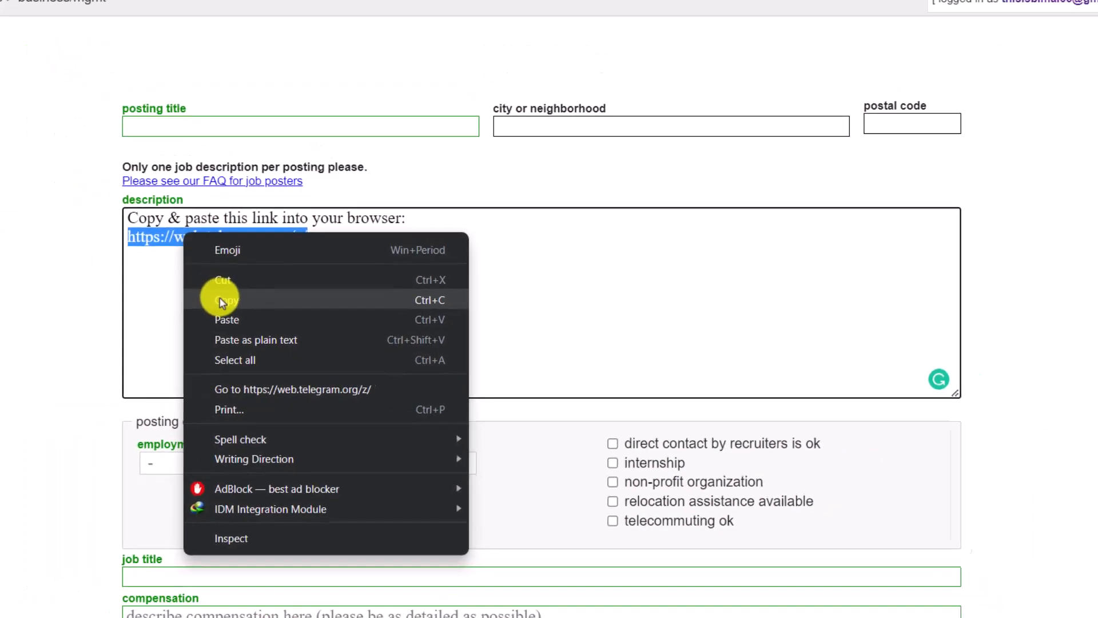
pyautogui.click(291, 389)
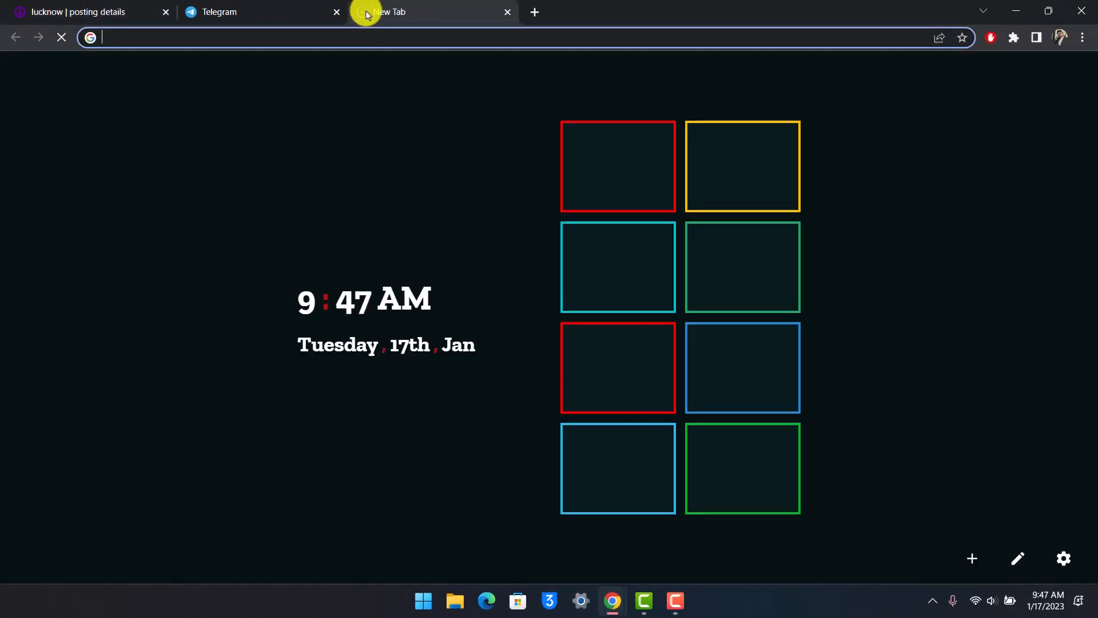